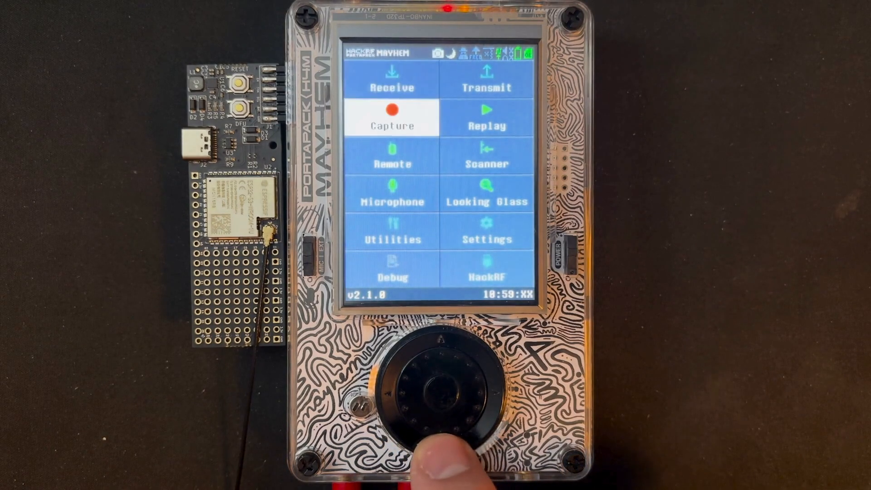
Enter the Utilities menu from the Mayhem main menu
{"action": "left_click", "coordinate": [392, 231]}
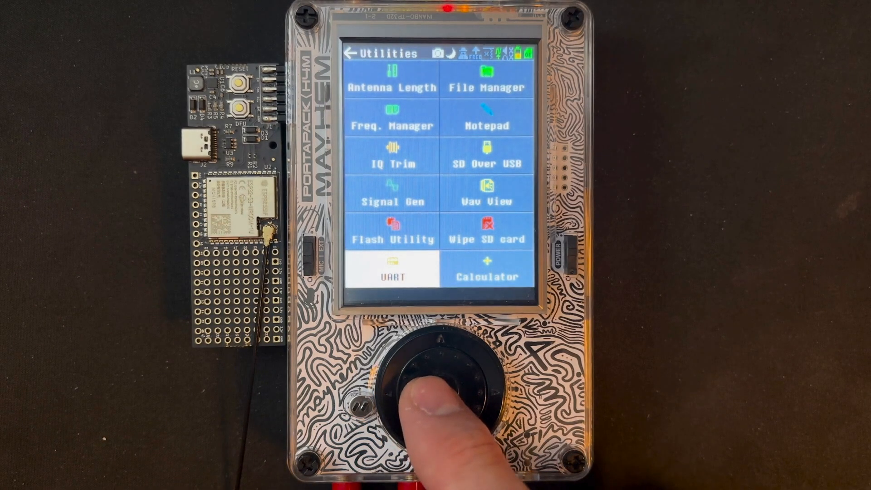
{"action": "left_click", "coordinate": [393, 277]}
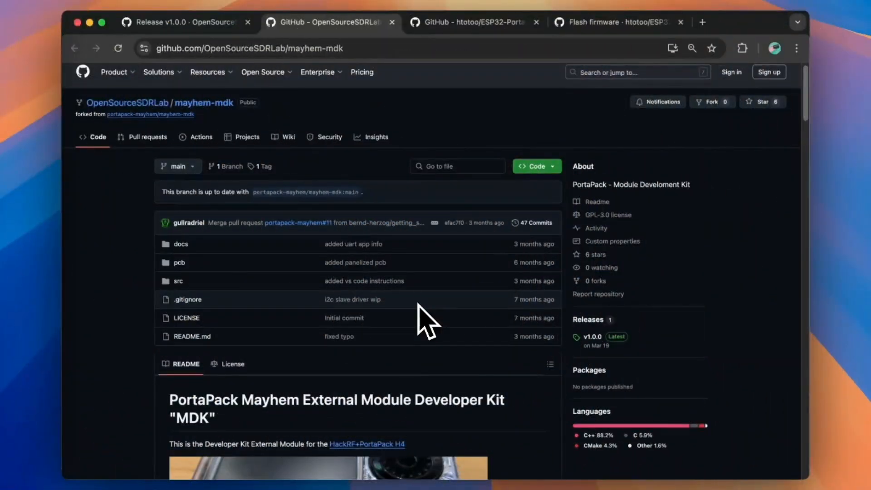
Reach the mayhem-mdk v1.0.0 release and select its esptool.py flash command text
{"action": "scroll", "scroll_direction": "down", "scroll_amount": 3}
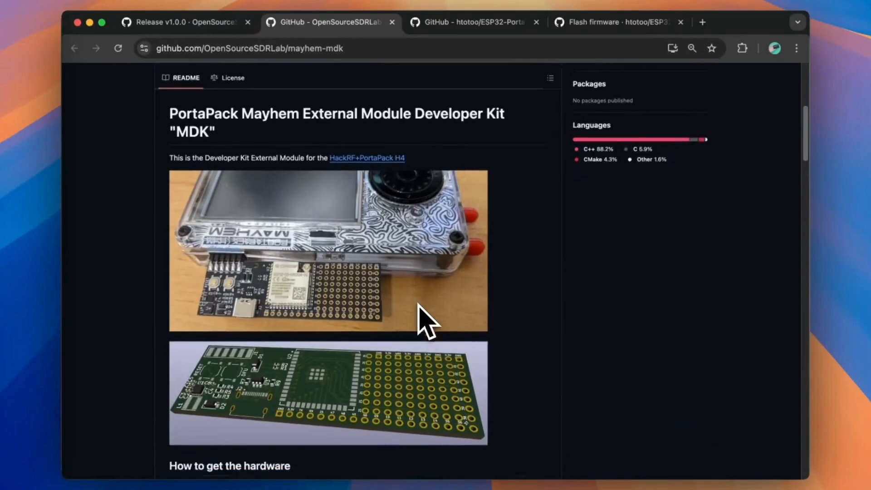
{"action": "scroll", "scroll_direction": "down", "scroll_amount": 3}
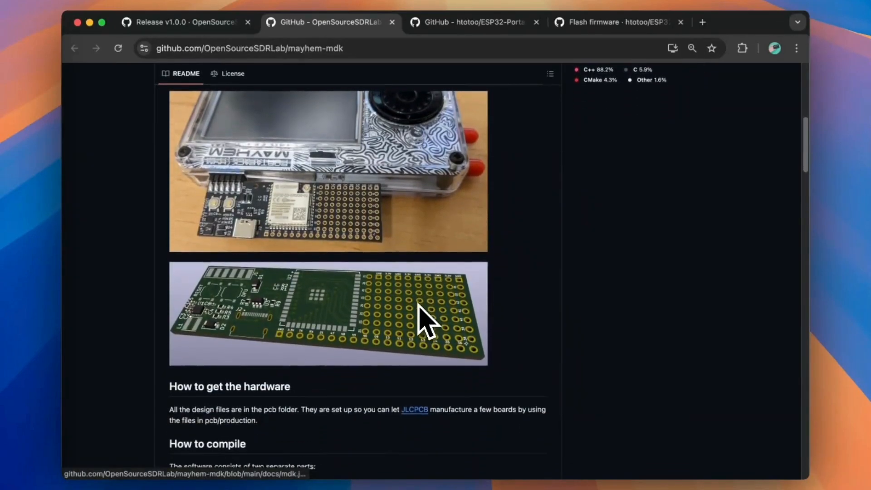
{"action": "scroll", "scroll_direction": "down", "scroll_amount": 3}
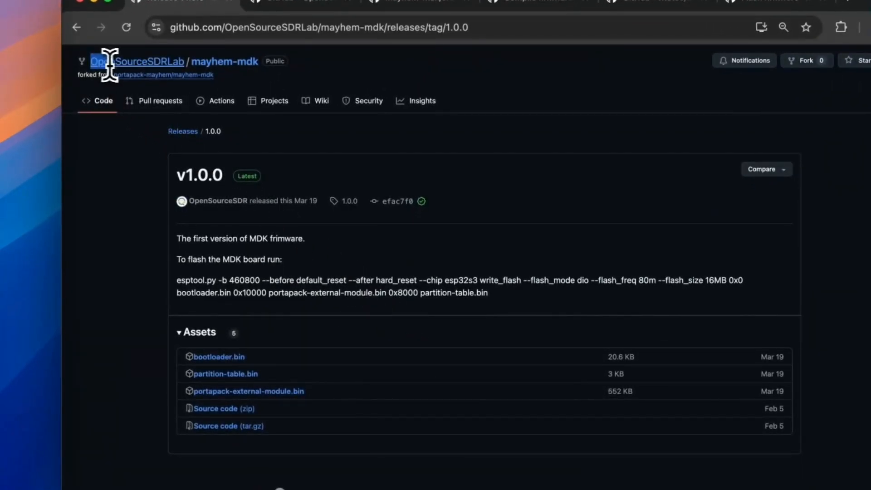
{"action": "double_click", "coordinate": [136, 61]}
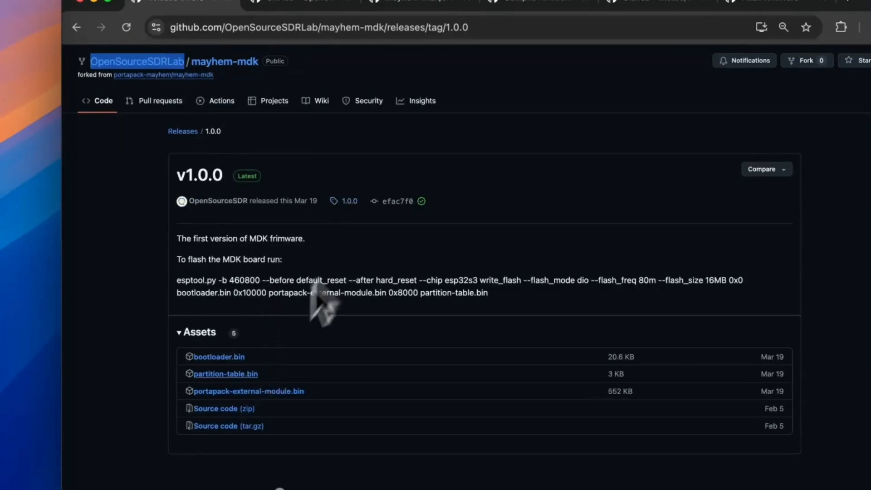
{"action": "scroll", "scroll_direction": "down", "scroll_amount": 3}
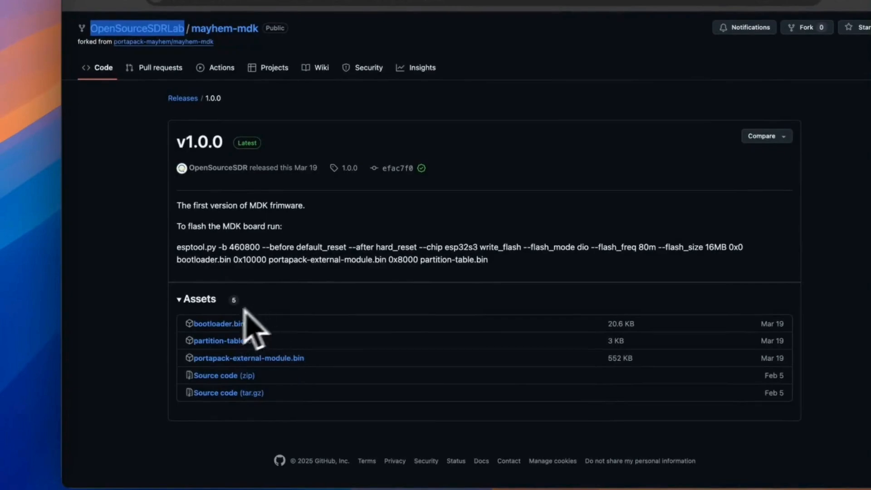
{"action": "mouse_move", "coordinate": [186, 263]}
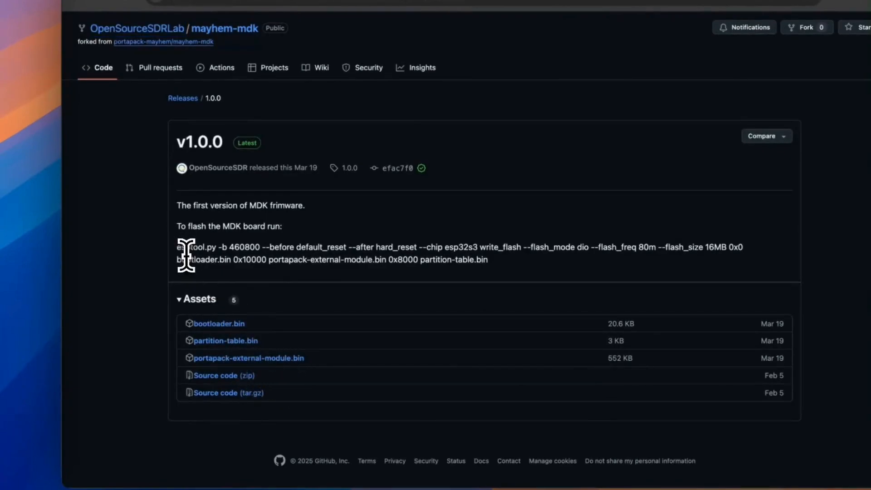
{"action": "left_click_drag", "start_coordinate": [178, 246], "coordinate": [488, 259]}
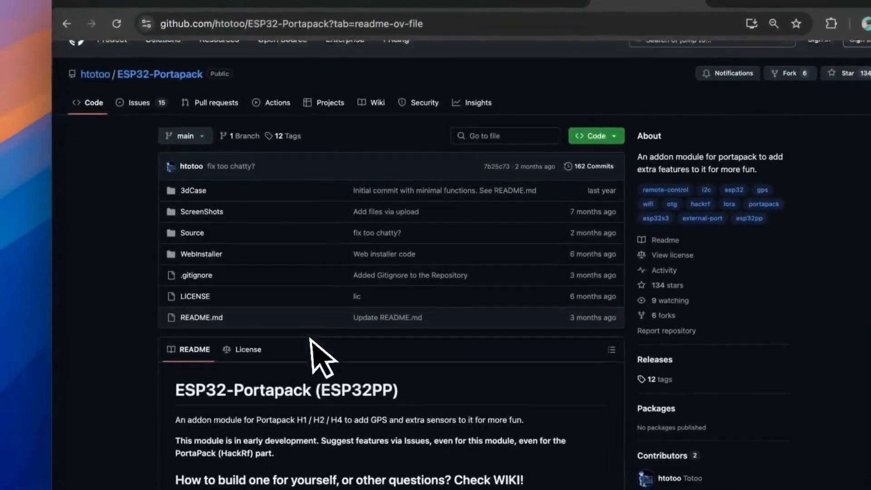
Scroll the ESP32-Portapack README down to the Fox hunt and SatTrack screenshots
{"action": "scroll", "scroll_direction": "down", "scroll_amount": 3}
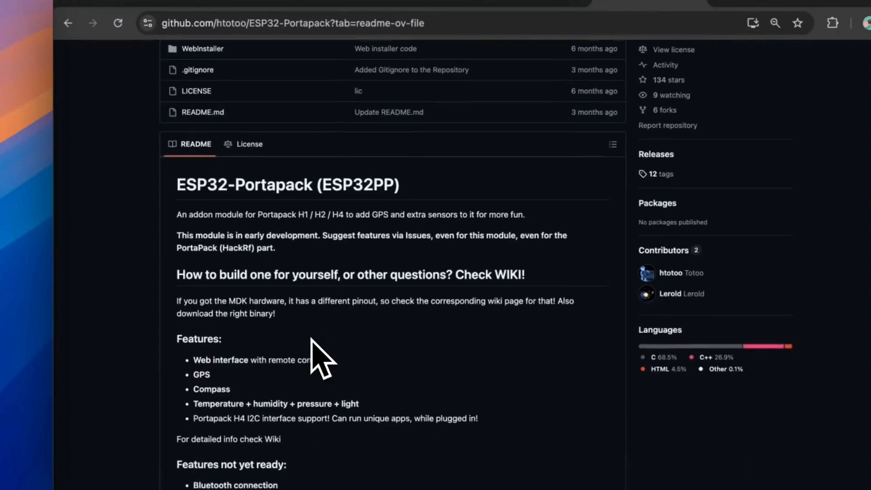
{"action": "scroll", "scroll_direction": "down", "scroll_amount": 3}
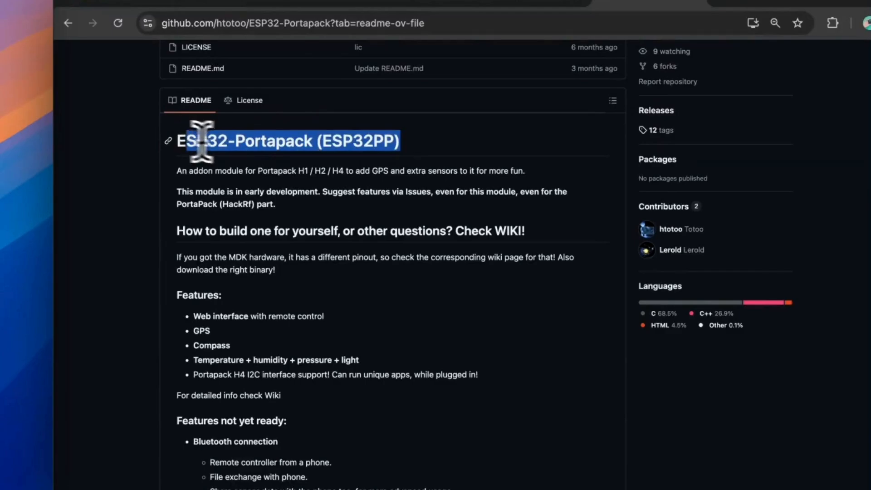
{"action": "scroll", "scroll_direction": "down", "scroll_amount": 3}
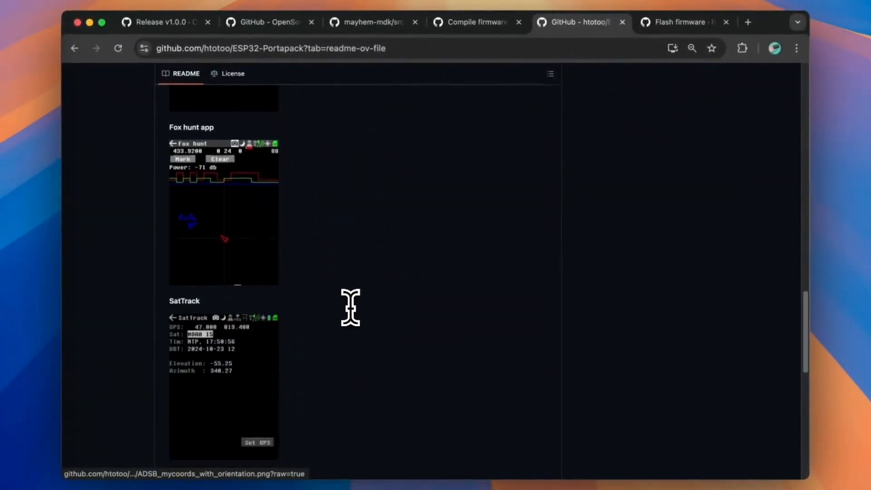
{"action": "scroll", "scroll_direction": "down", "scroll_amount": 3}
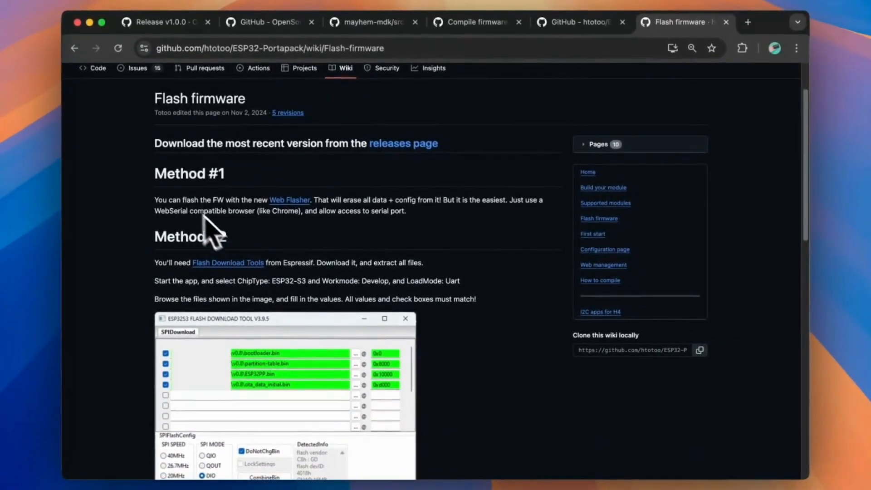
Scroll through flashing Methods #1–#5 on the Flash firmware wiki page
{"action": "scroll", "scroll_direction": "down", "scroll_amount": 3}
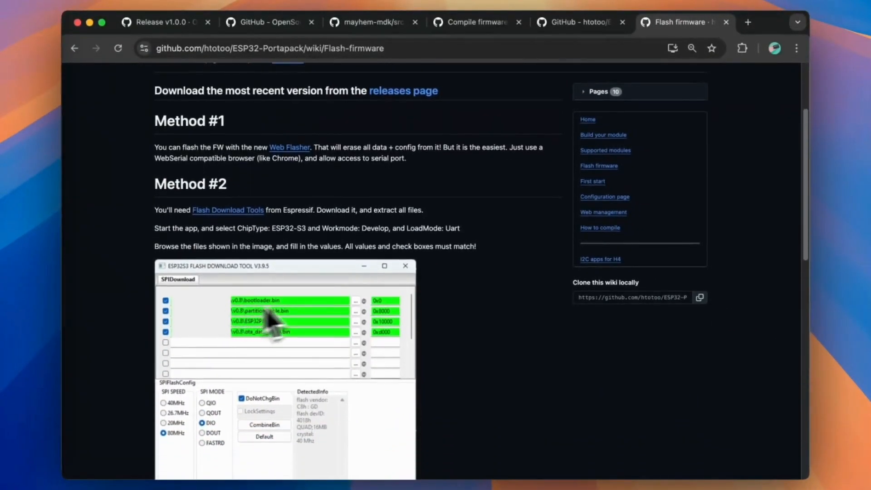
{"action": "mouse_move", "coordinate": [133, 270]}
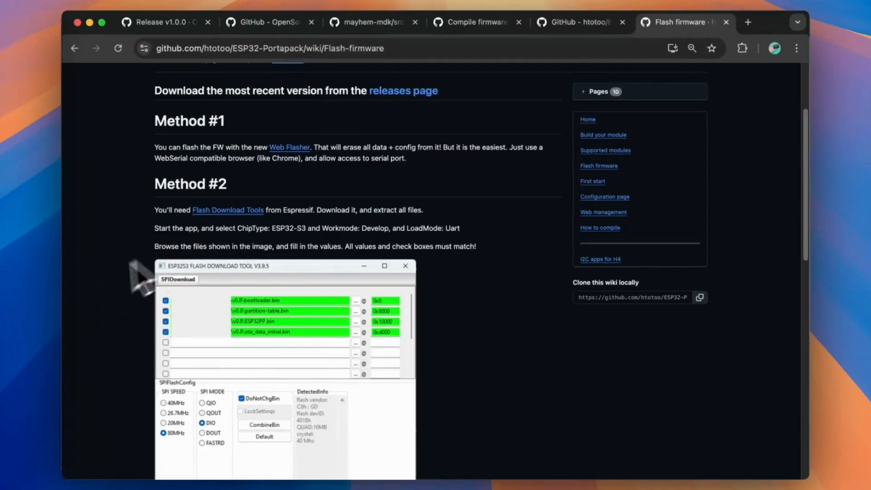
{"action": "scroll", "scroll_direction": "down", "scroll_amount": 3}
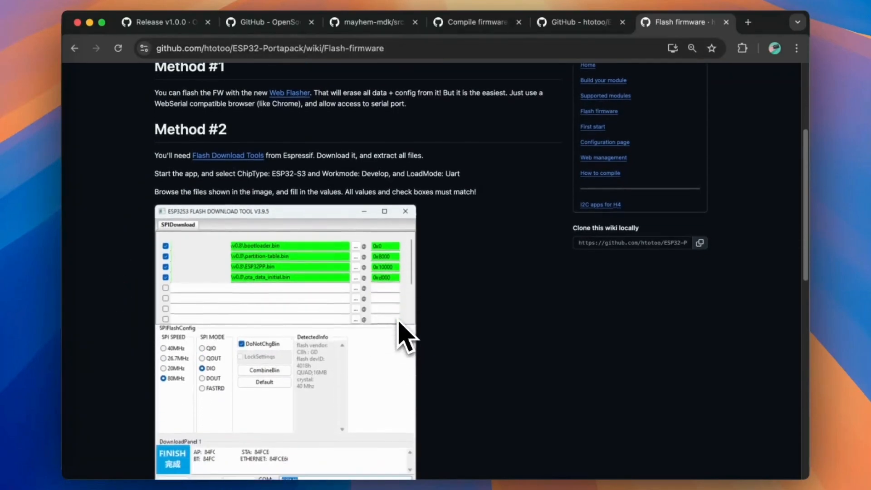
{"action": "scroll", "scroll_direction": "down", "scroll_amount": 3}
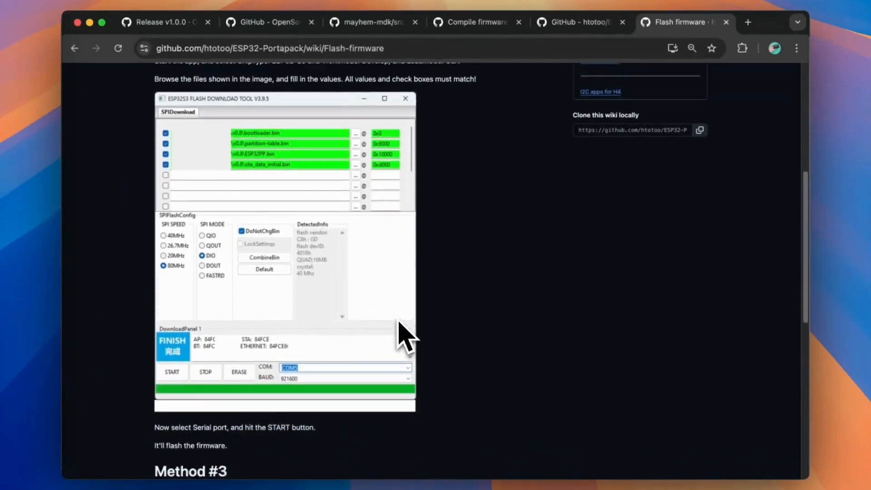
{"action": "scroll", "scroll_direction": "down", "scroll_amount": 3}
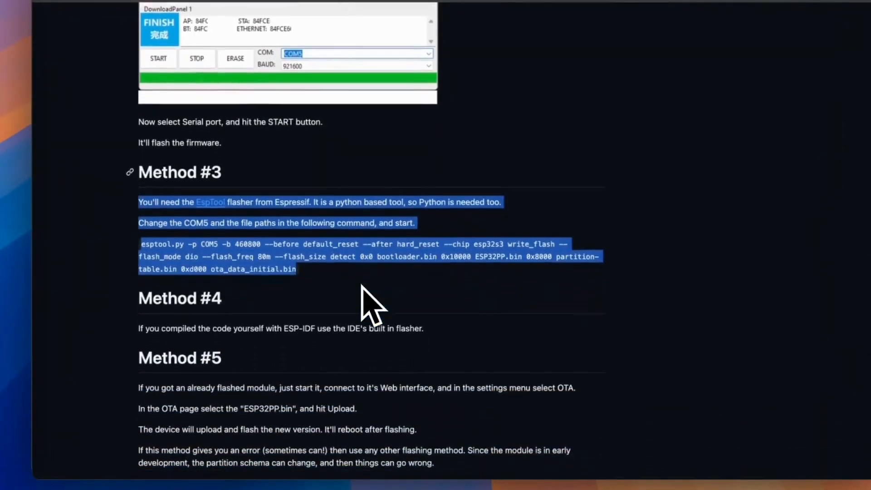
{"action": "scroll", "scroll_direction": "down", "scroll_amount": 3}
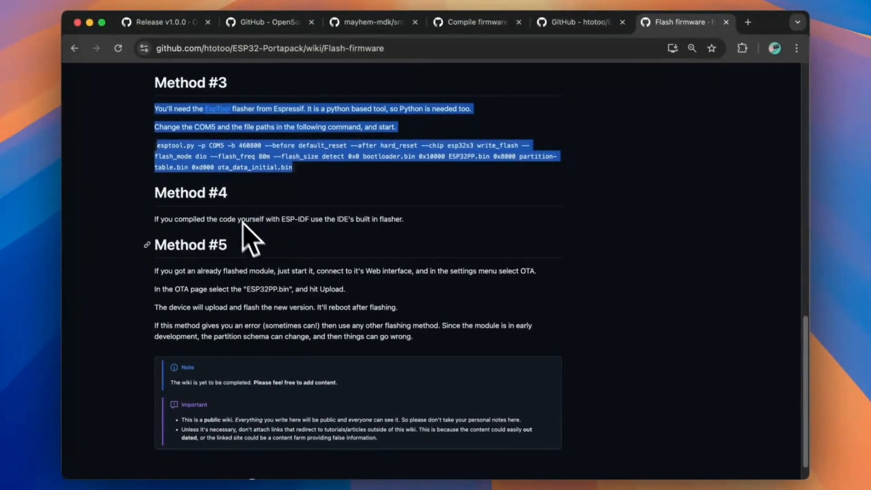
{"action": "mouse_move", "coordinate": [487, 334]}
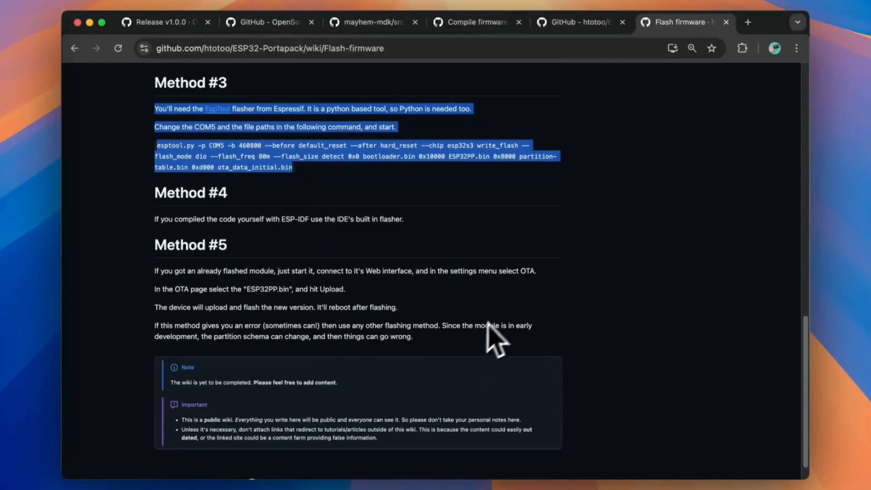
{"action": "mouse_move", "coordinate": [487, 342]}
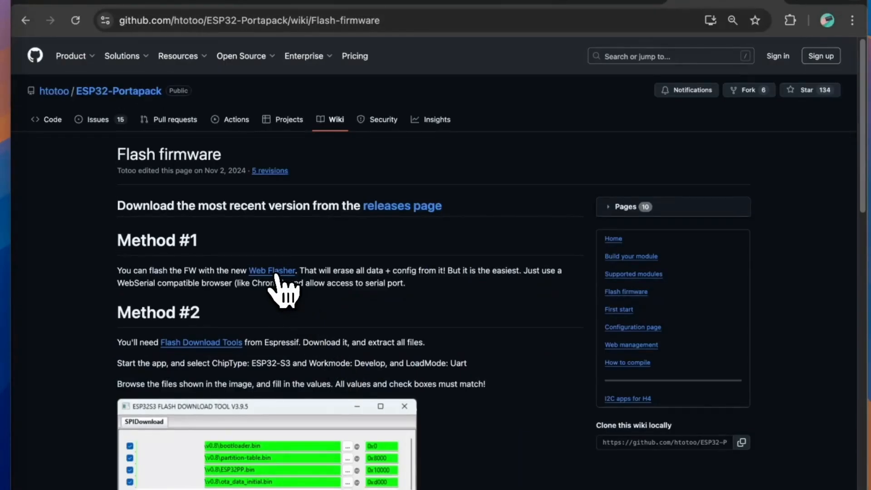
Connect the web flasher to the MDK board via the USB JTAG/serial debug unit port
{"action": "left_click", "coordinate": [272, 270]}
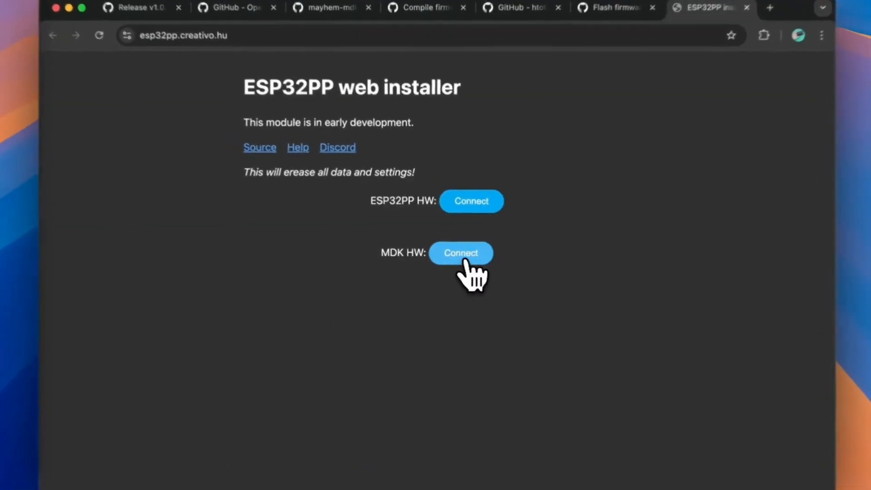
{"action": "left_click", "coordinate": [461, 253]}
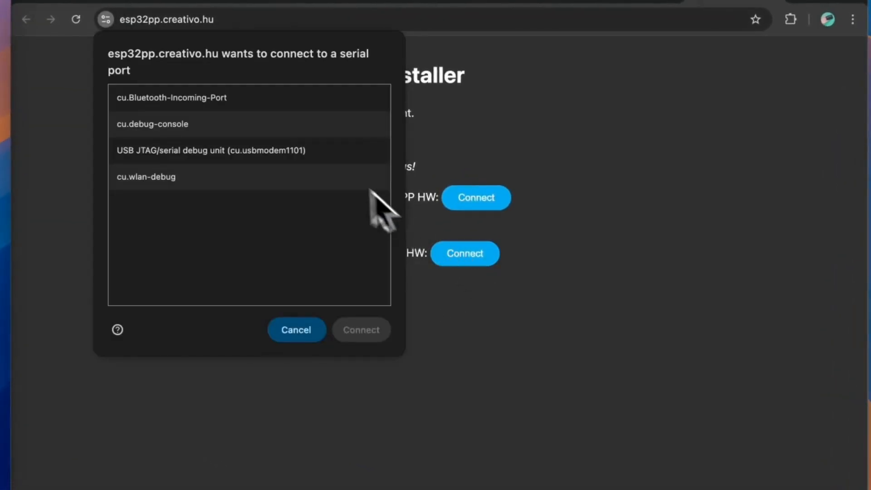
{"action": "left_click", "coordinate": [210, 151]}
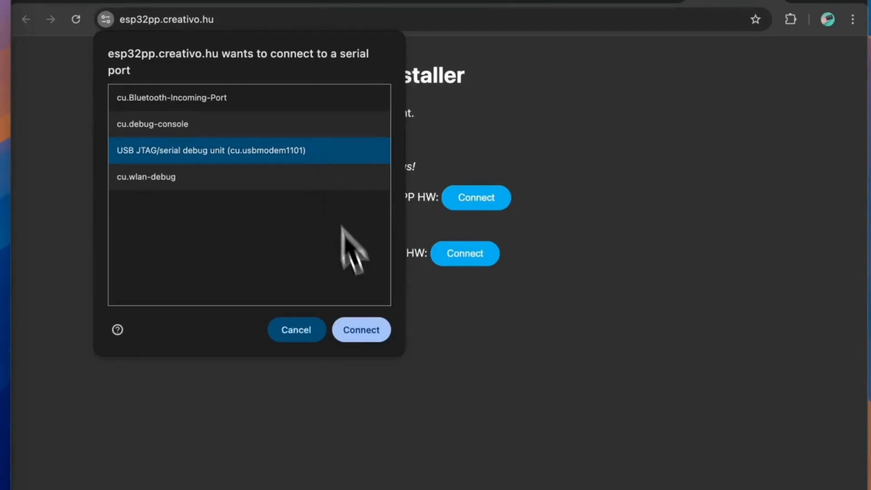
{"action": "left_click", "coordinate": [361, 330]}
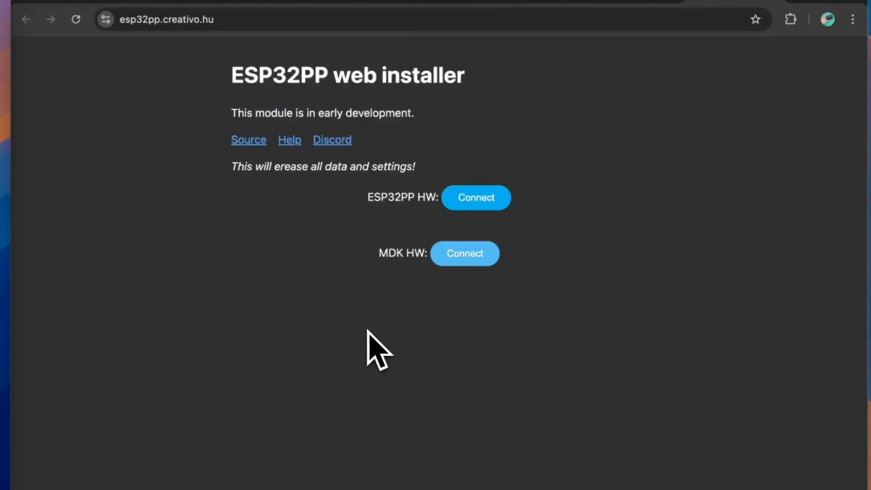
Install the ESP32PP-MDK 0.17 firmware onto the connected board
{"action": "left_click", "coordinate": [465, 253]}
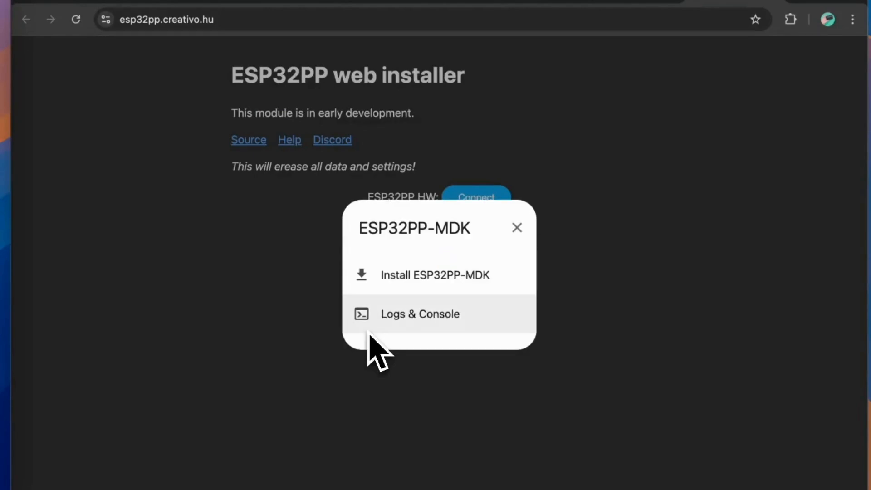
{"action": "left_click", "coordinate": [435, 275]}
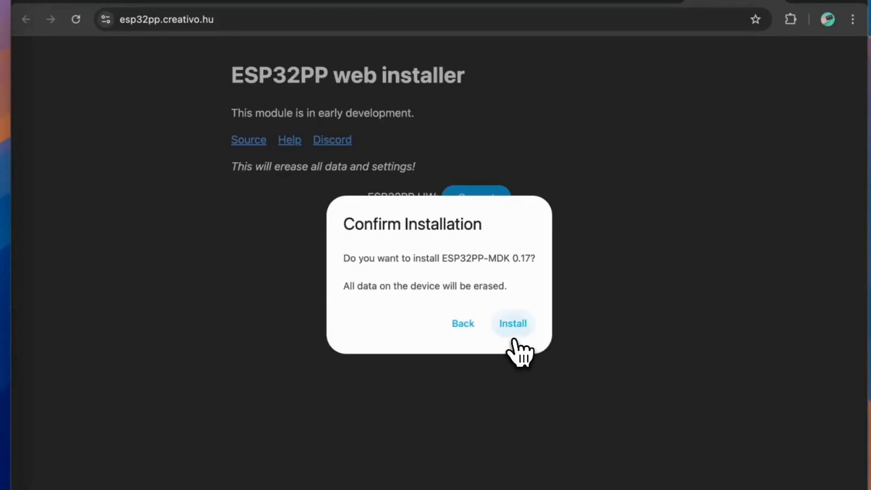
{"action": "left_click", "coordinate": [512, 323]}
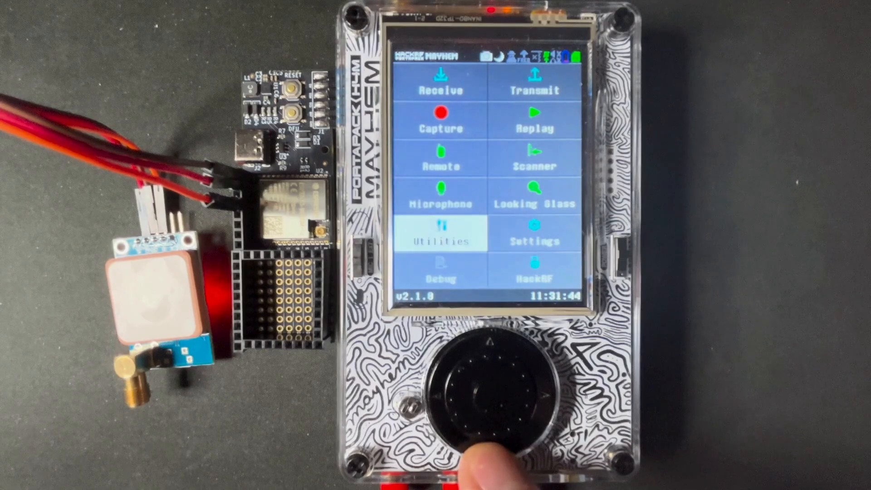
Enter the Debug menu on the freshly flashed PortaPack
{"action": "left_click", "coordinate": [442, 279]}
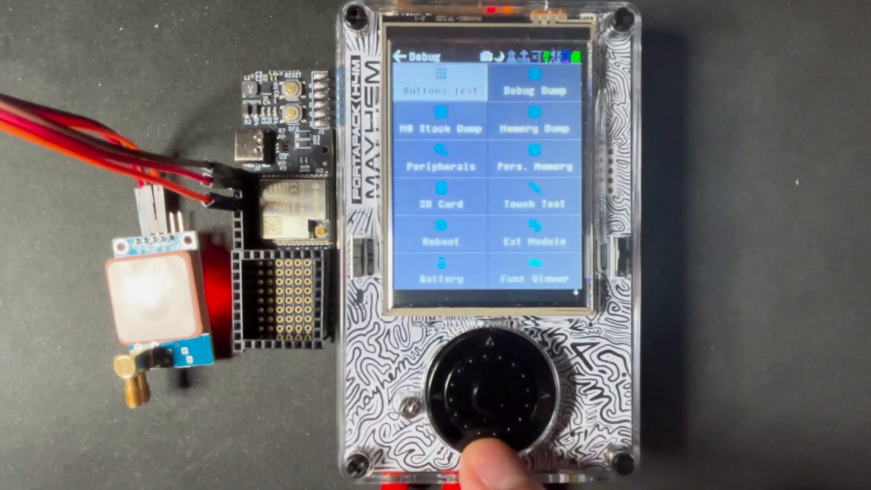
{"action": "left_click", "coordinate": [535, 242]}
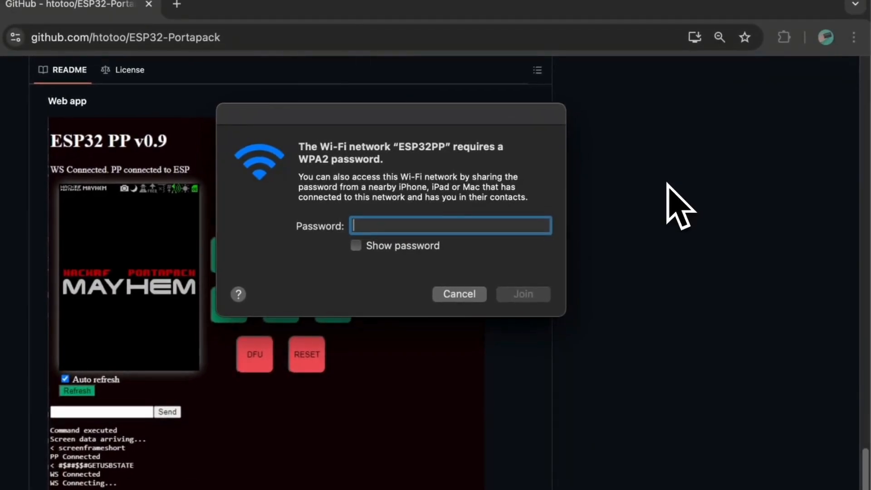
{"action": "left_click", "coordinate": [356, 244]}
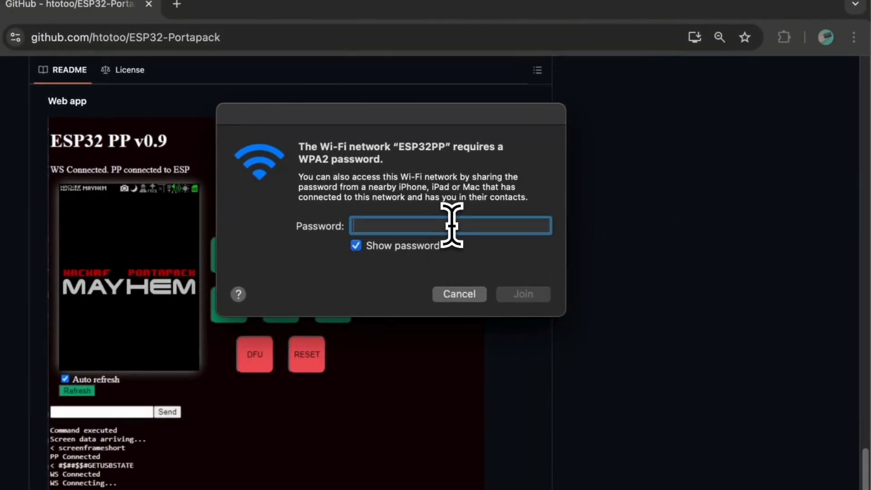
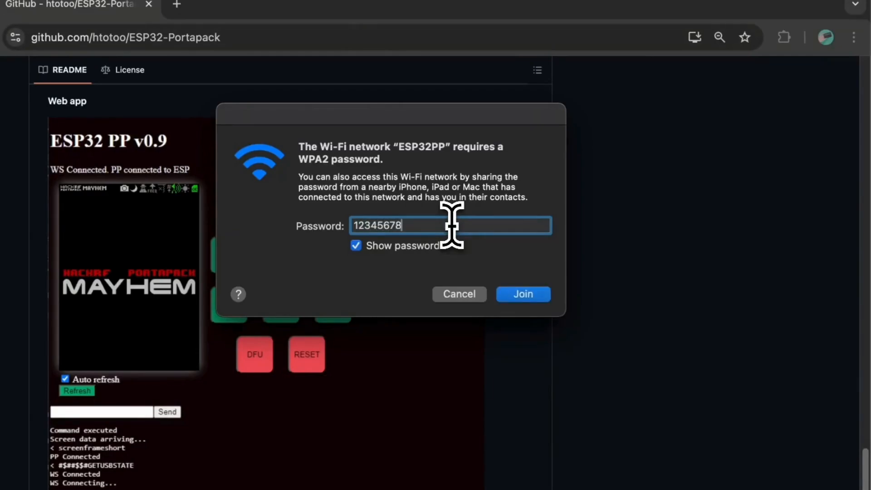
{"action": "left_click", "coordinate": [523, 294]}
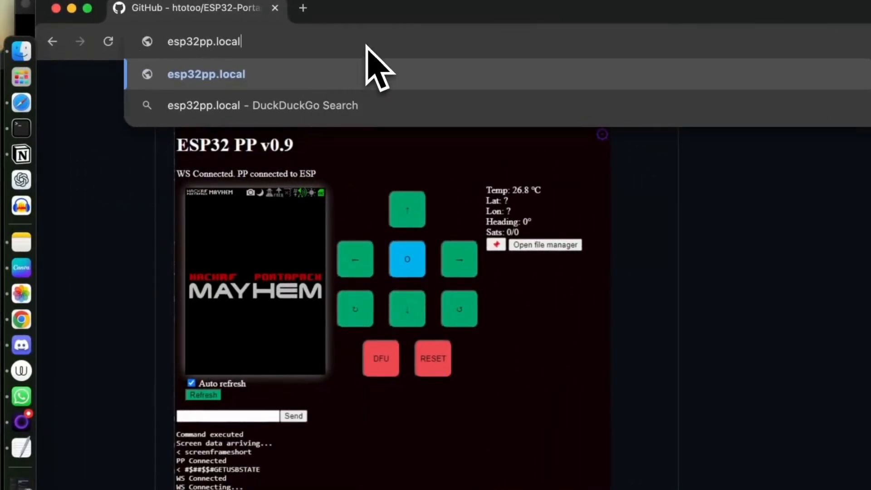
Load esp32pp.local and remotely move to and enter the PortaPack Transmit menu
{"action": "key", "text": "Enter"}
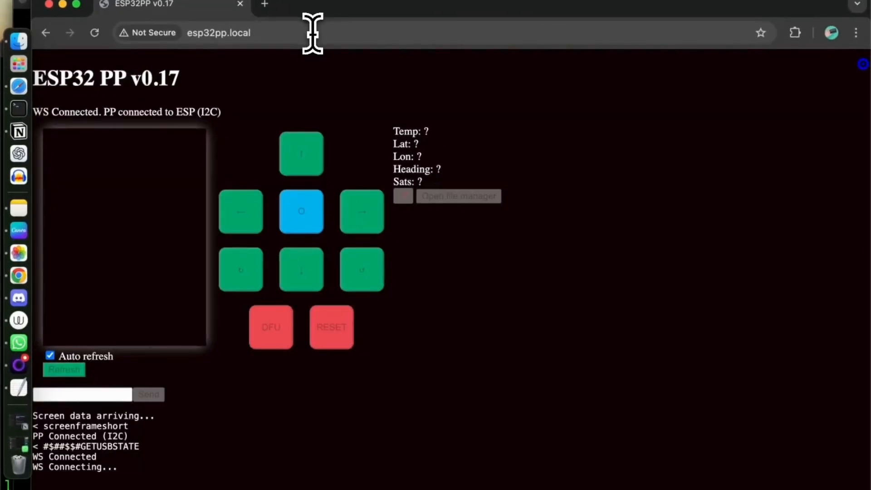
{"action": "mouse_move", "coordinate": [59, 347]}
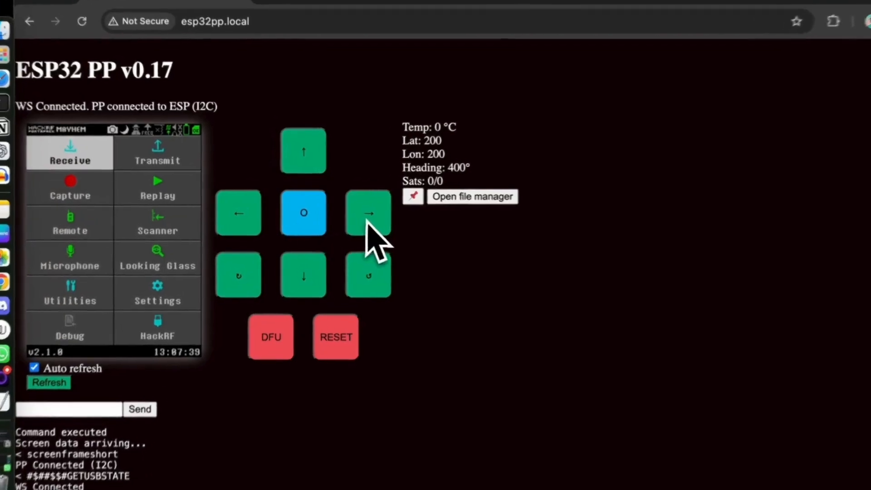
{"action": "left_click", "coordinate": [368, 212]}
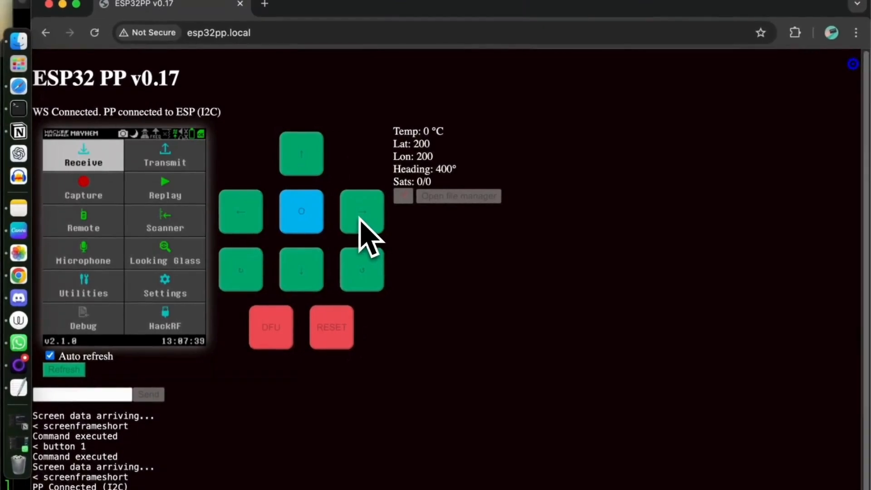
{"action": "left_click", "coordinate": [361, 210]}
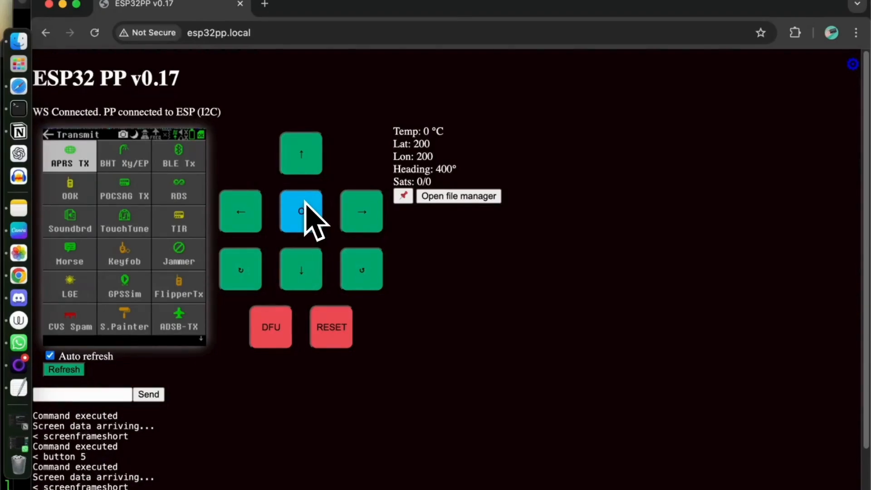
{"action": "mouse_move", "coordinate": [308, 303]}
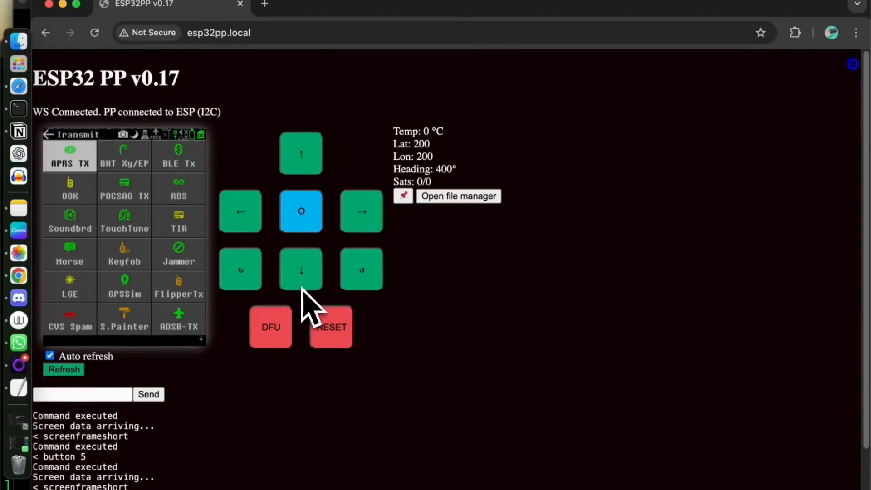